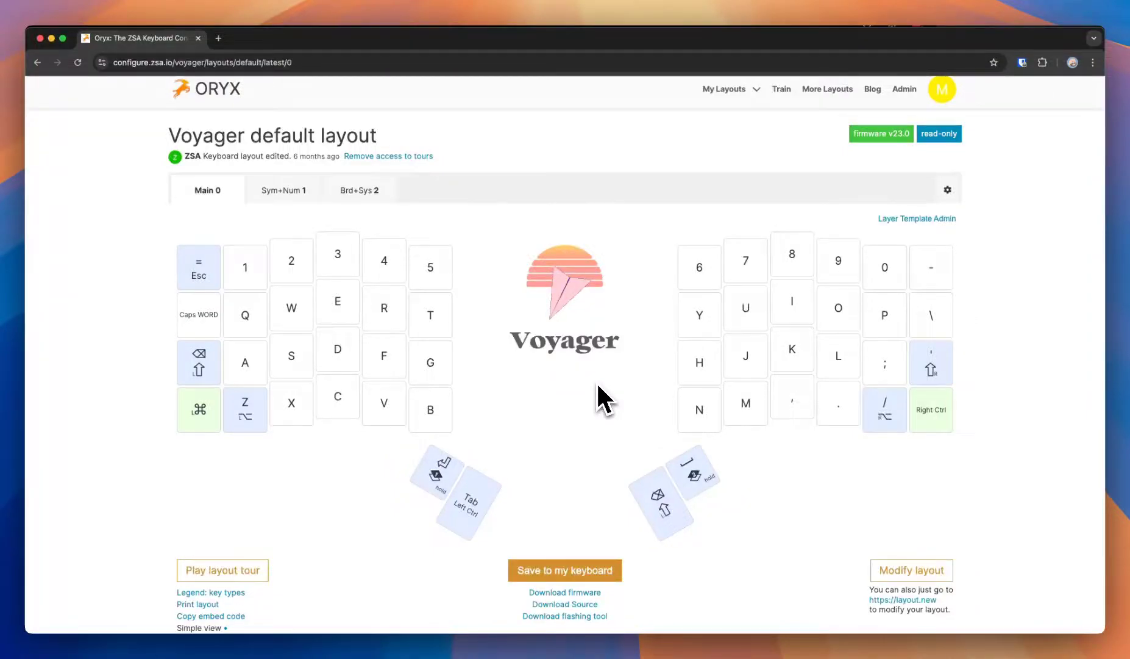
pyautogui.moveTo(584, 417)
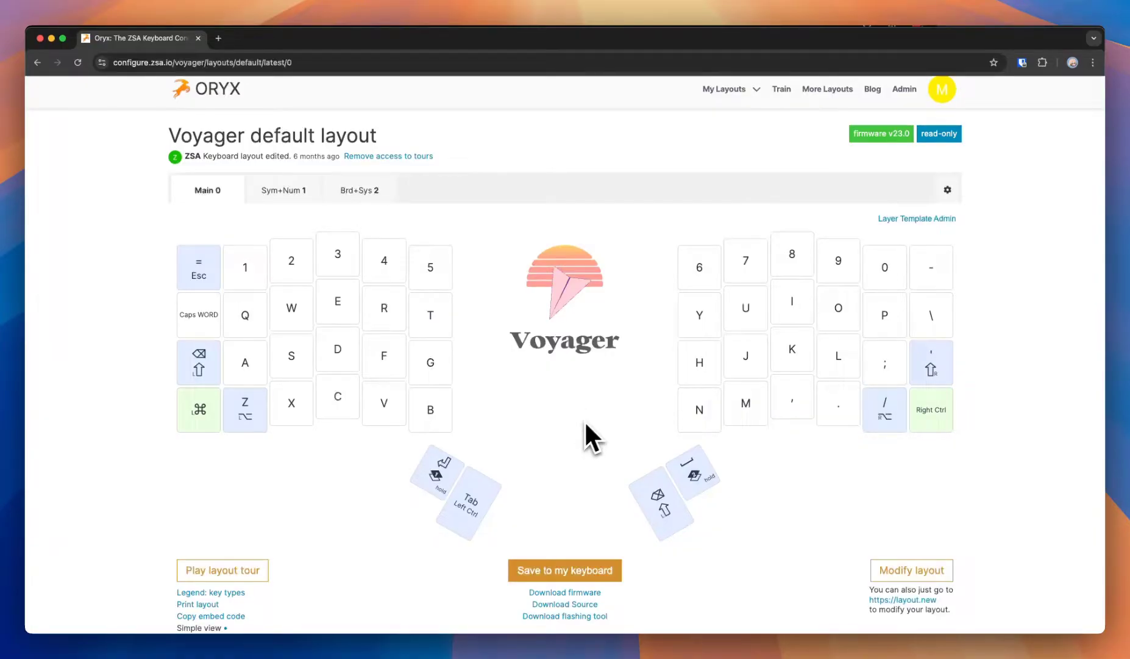
pyautogui.moveTo(527, 404)
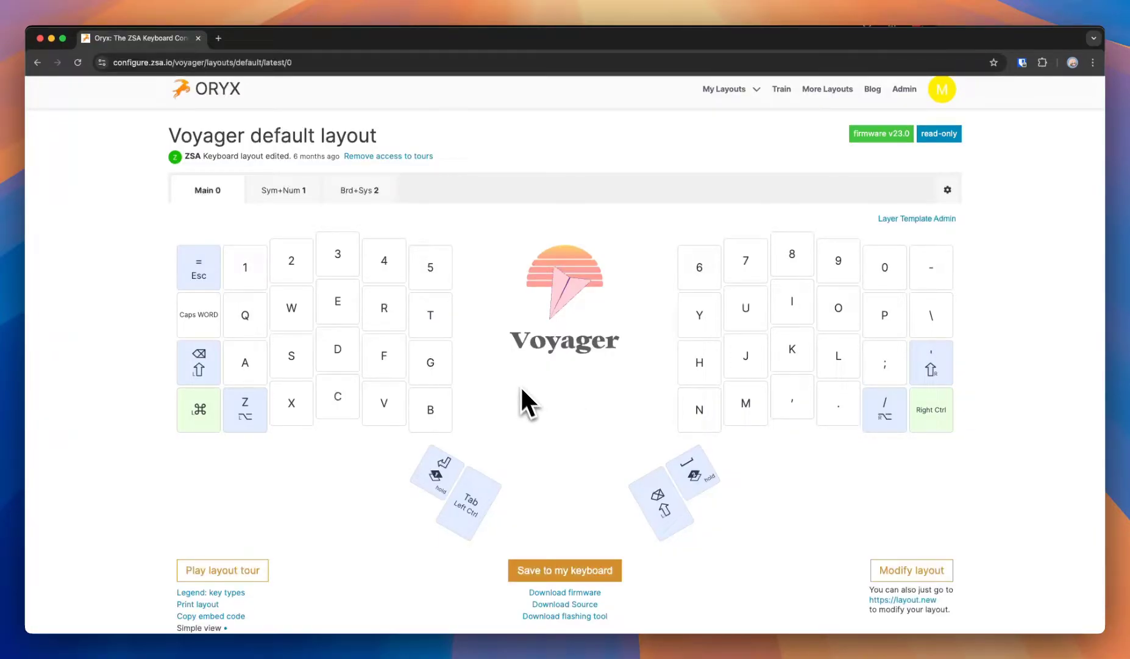
pyautogui.moveTo(551, 425)
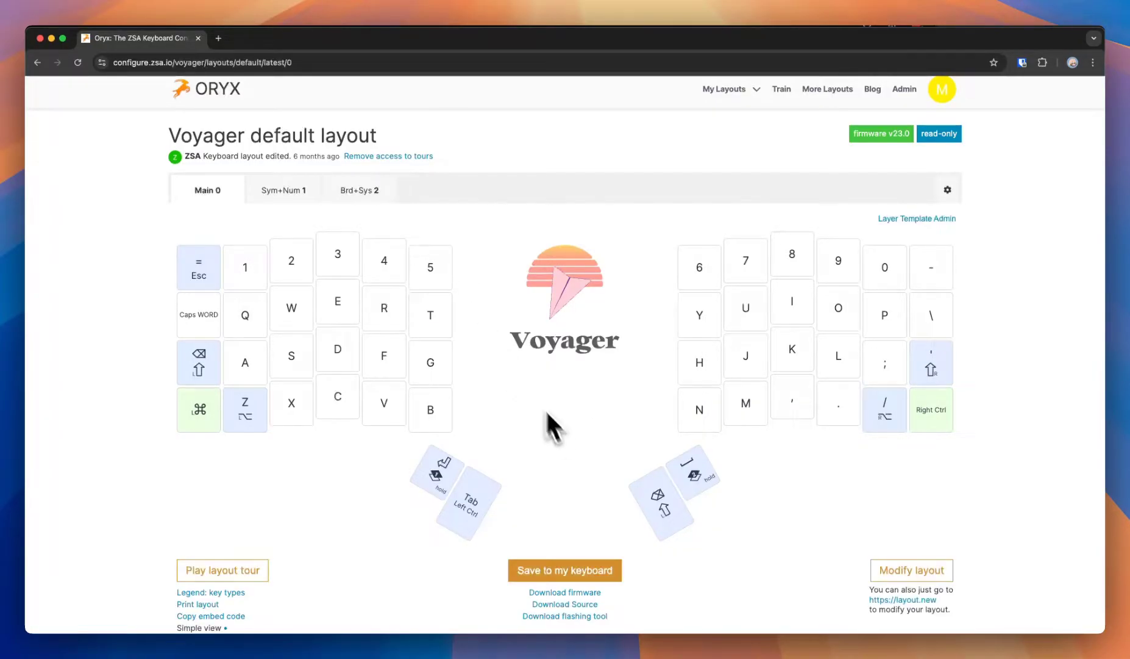
pyautogui.moveTo(574, 465)
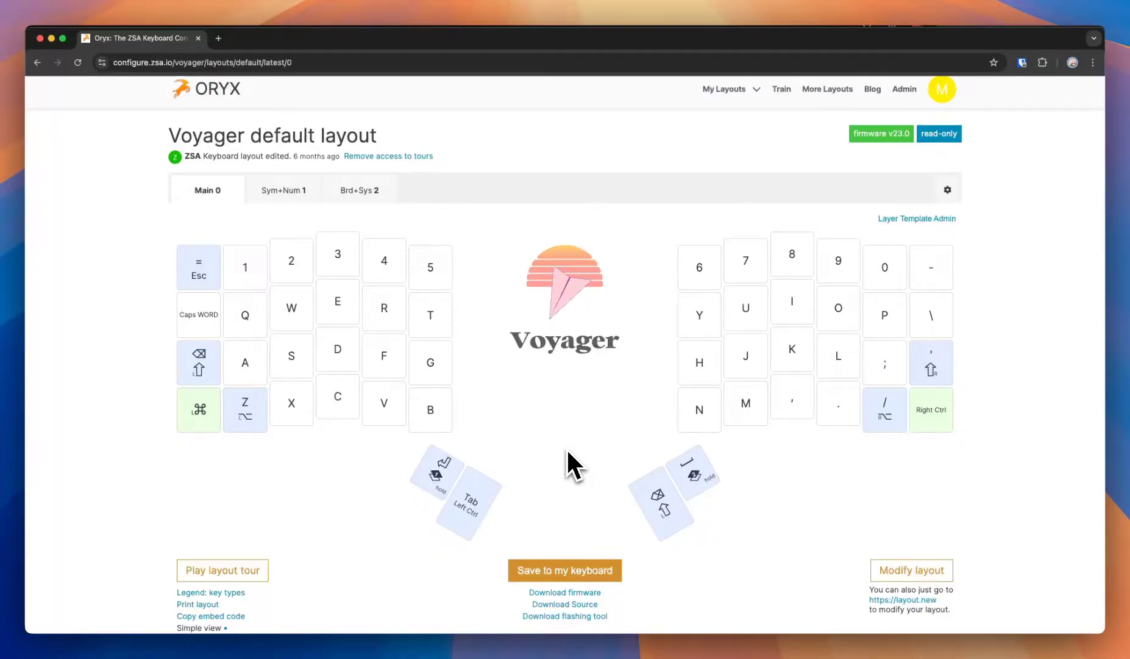
pyautogui.moveTo(652, 380)
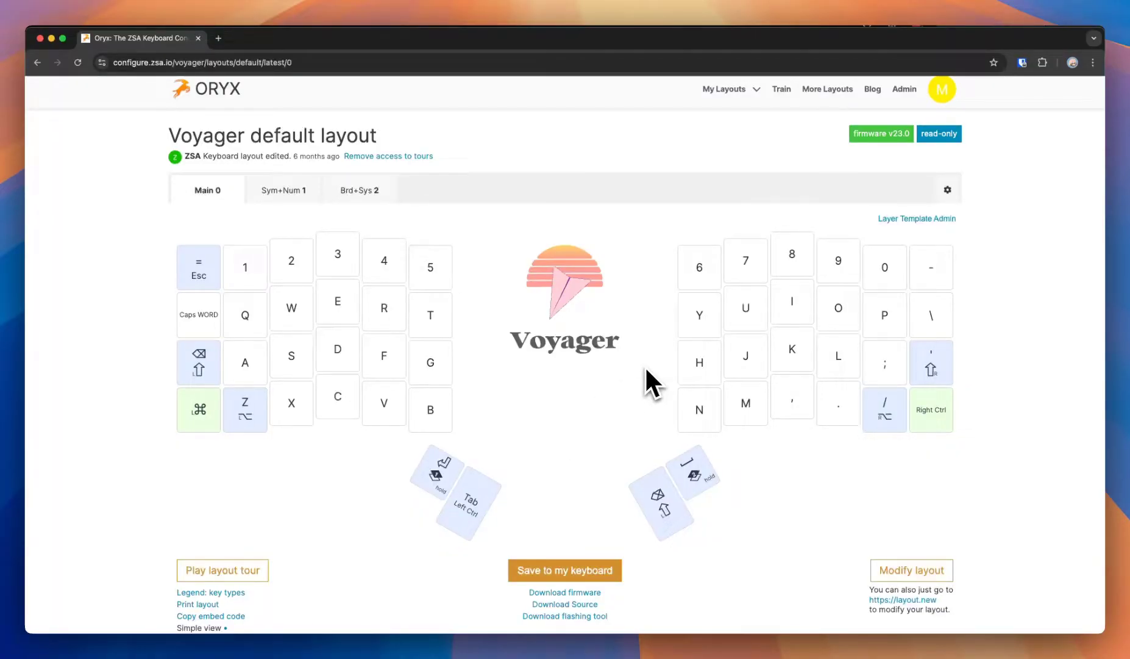
pyautogui.moveTo(667, 295)
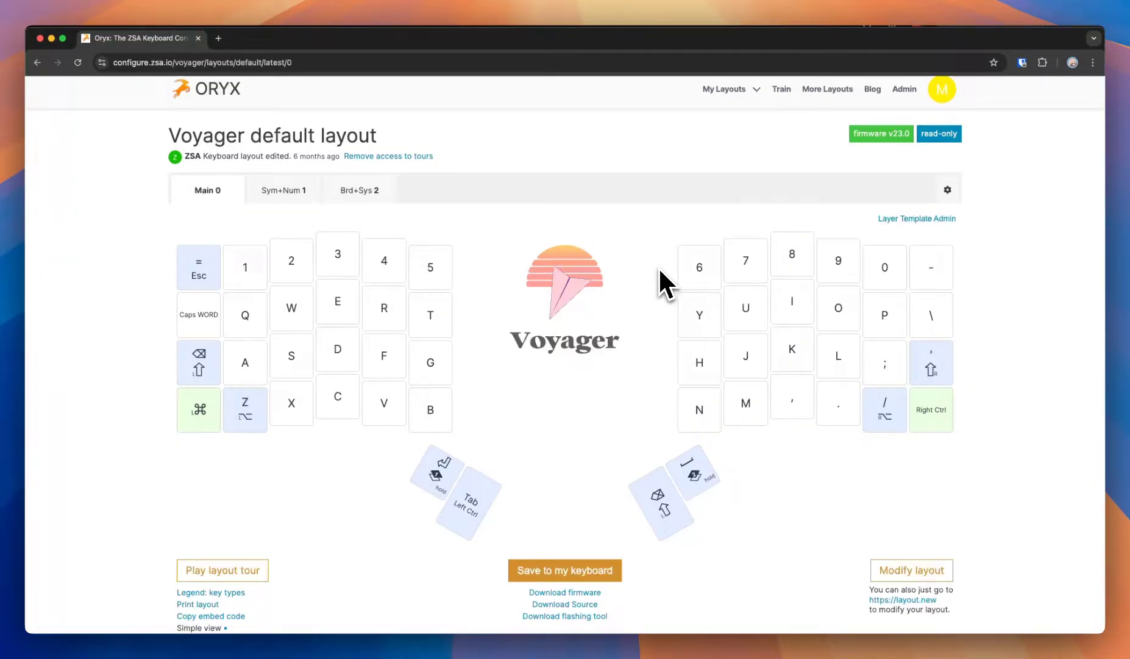
pyautogui.moveTo(655, 360)
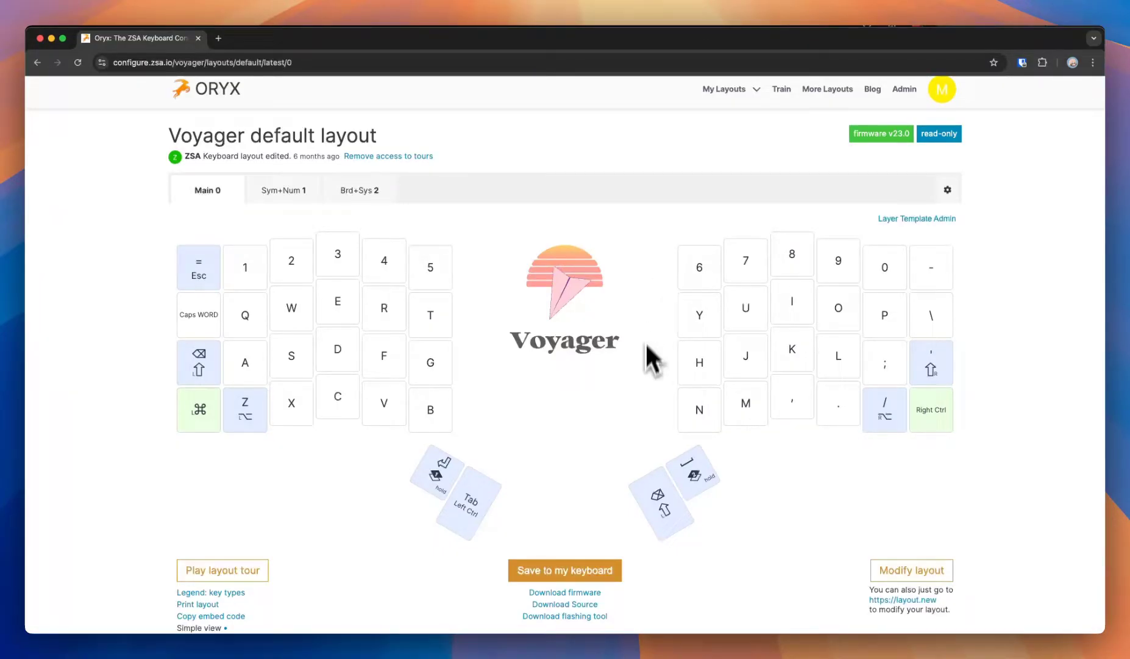
pyautogui.moveTo(826, 537)
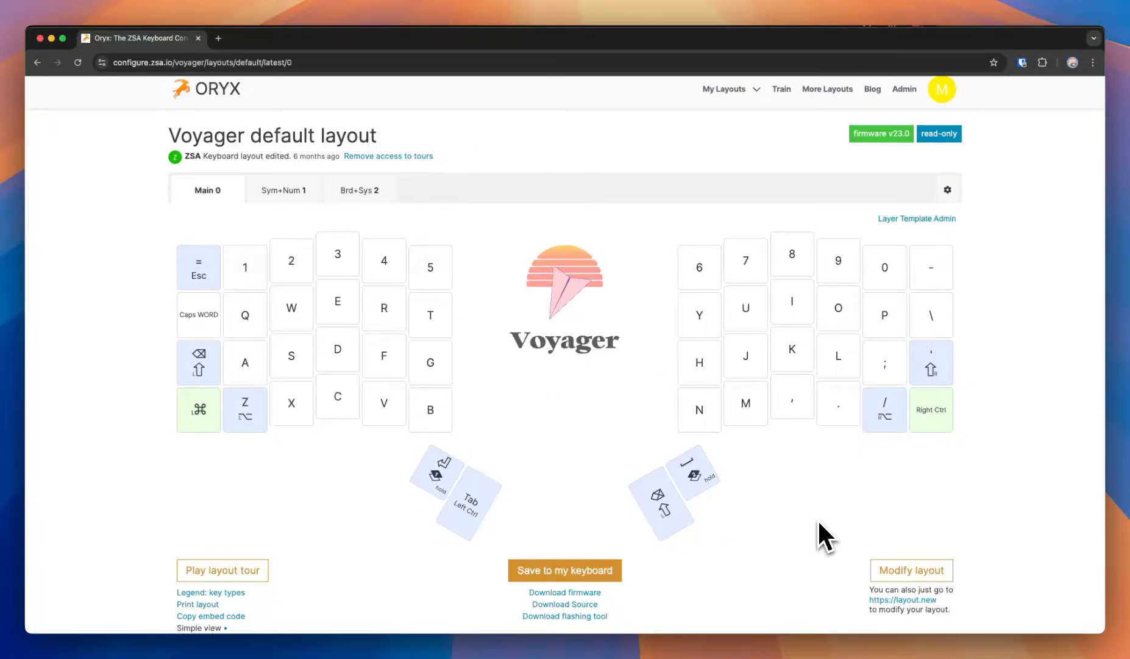
pyautogui.moveTo(653, 265)
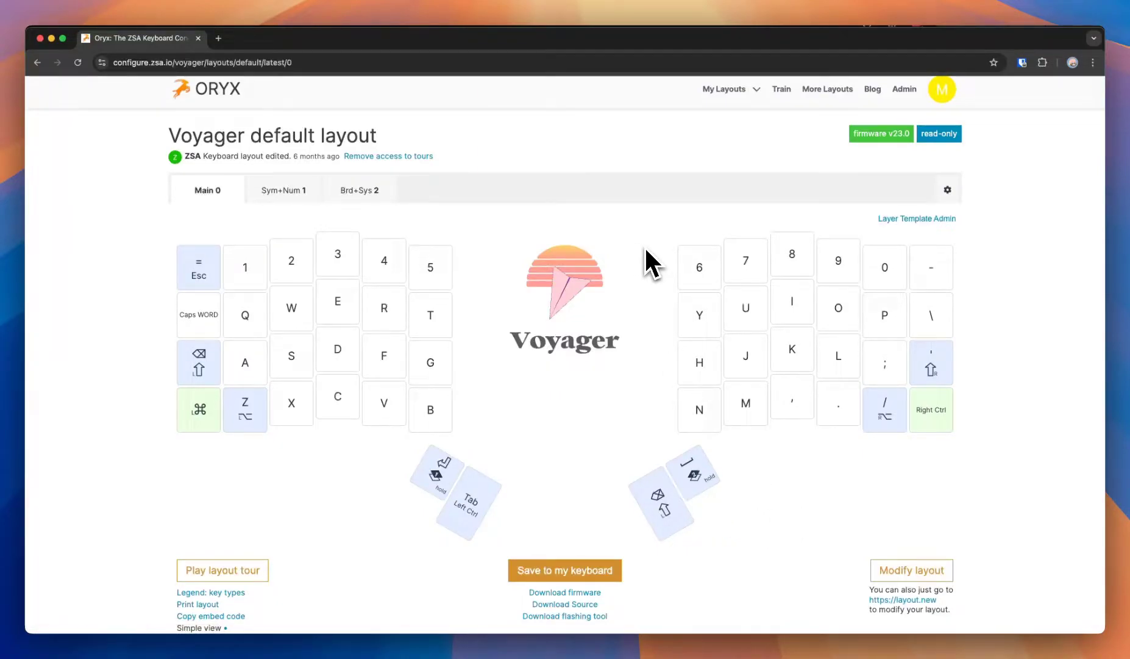
pyautogui.moveTo(641, 275)
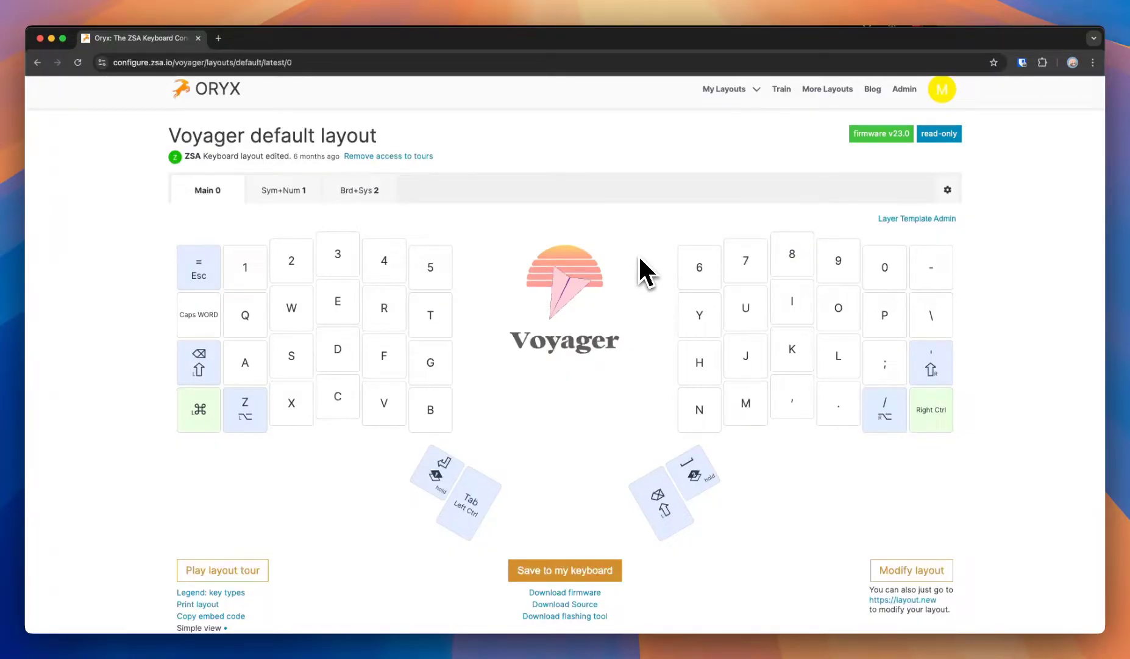
pyautogui.moveTo(646, 347)
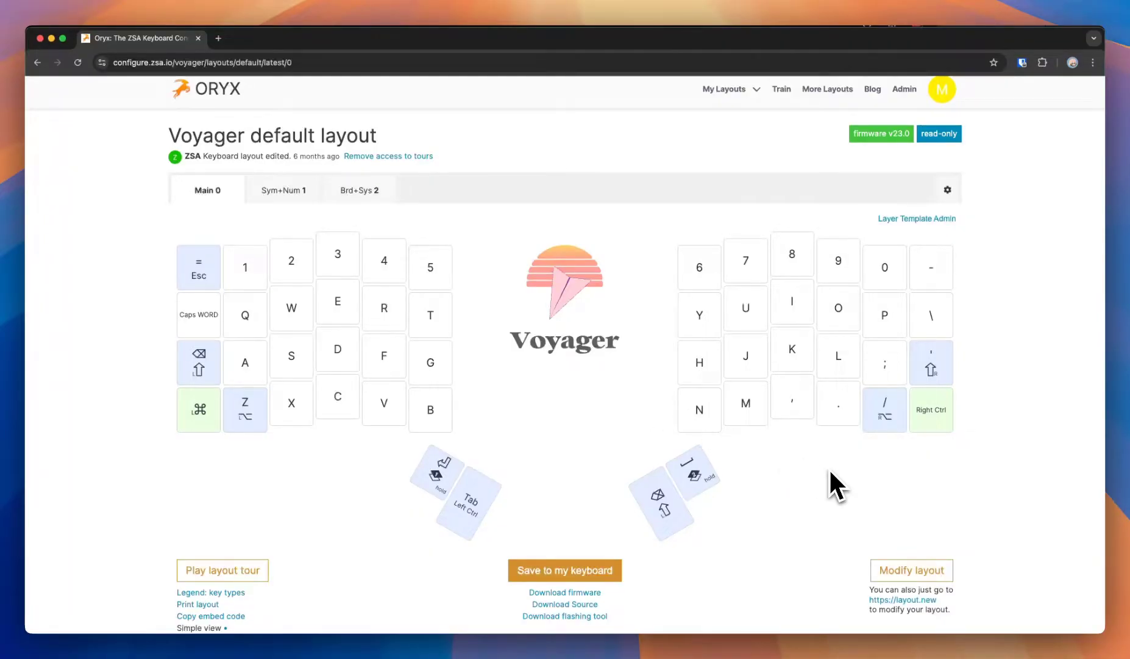
pyautogui.moveTo(912, 570)
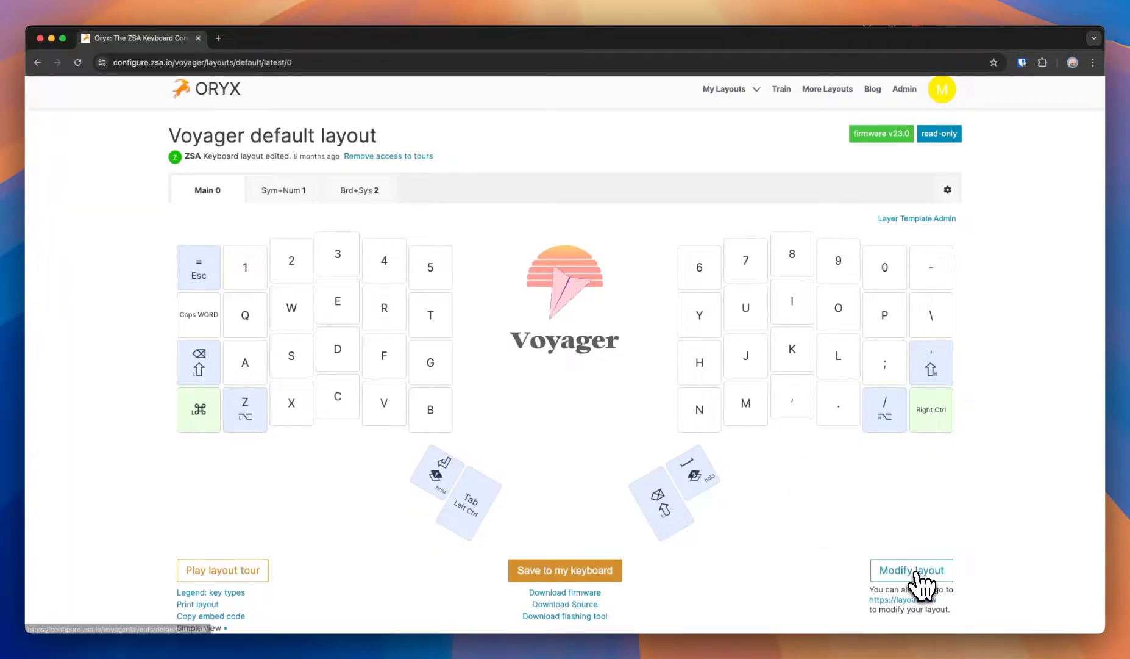
# - Copy the Voyager default layout and relabel number keys 1 and 2 as '1 !' and '2 @'
pyautogui.click(910, 570)
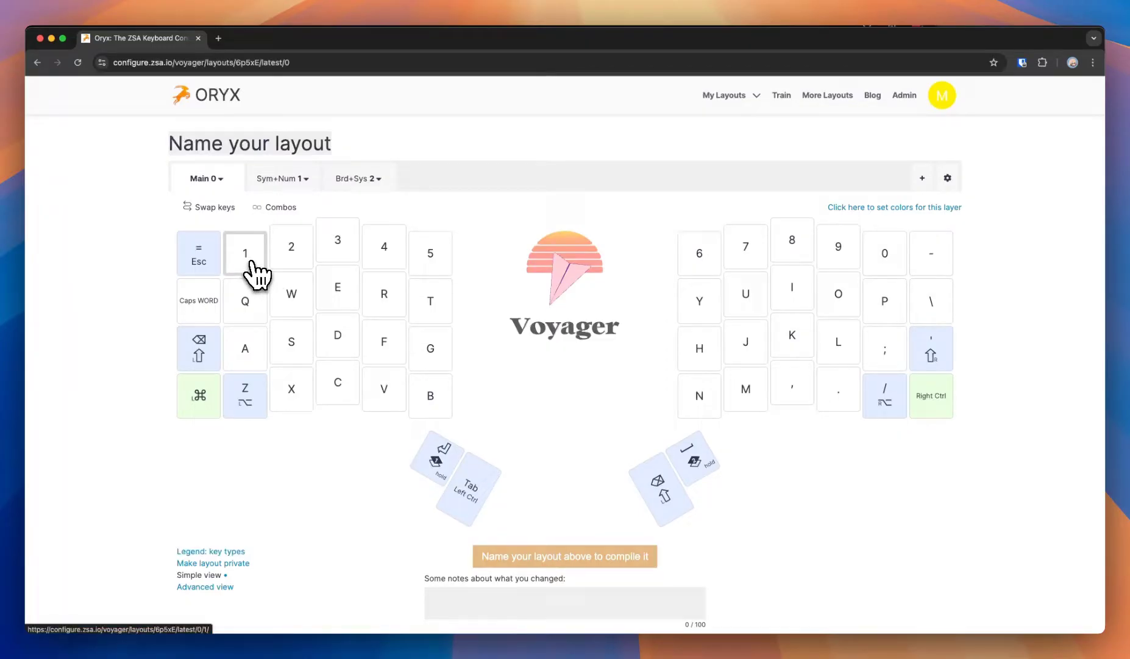
pyautogui.moveTo(480, 258)
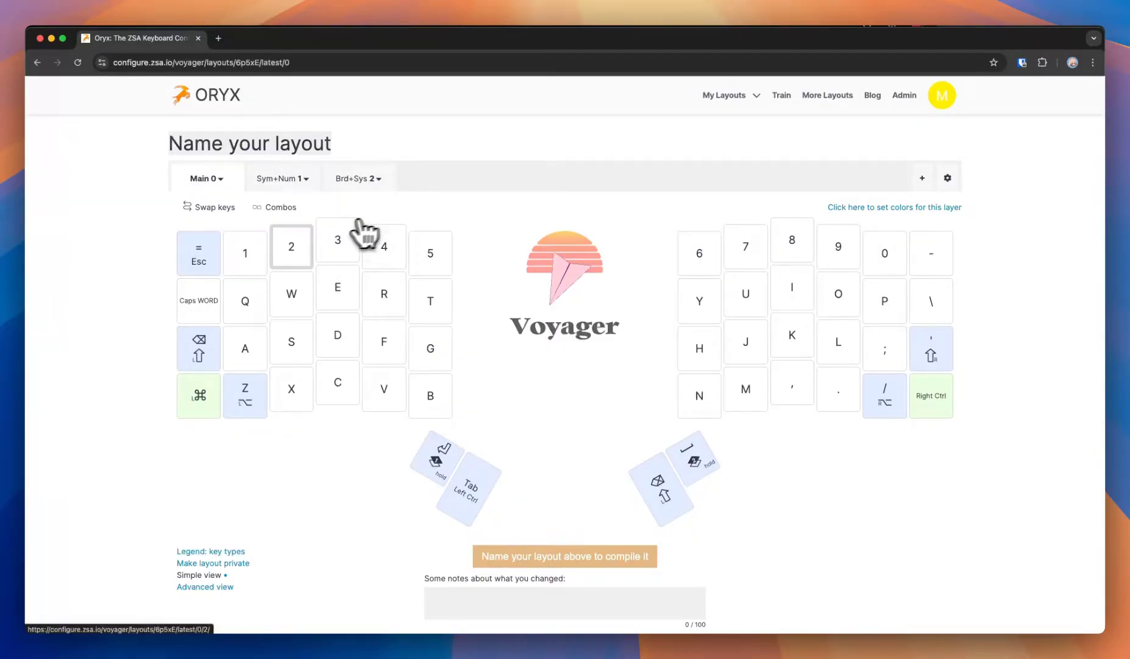
pyautogui.click(245, 252)
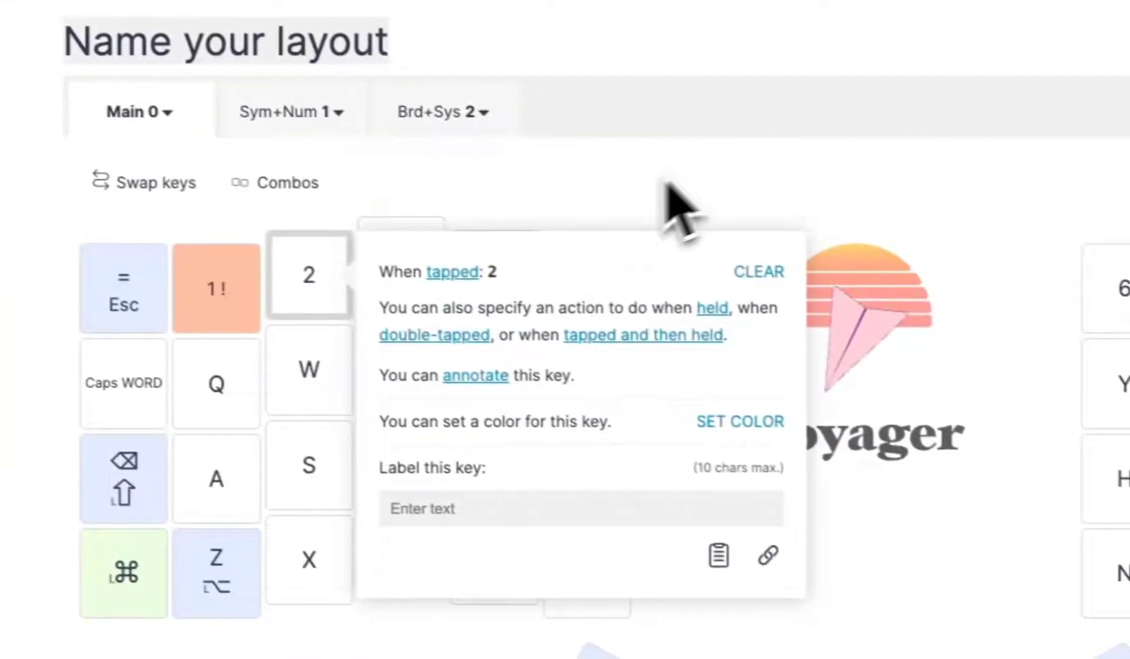
pyautogui.click(580, 507)
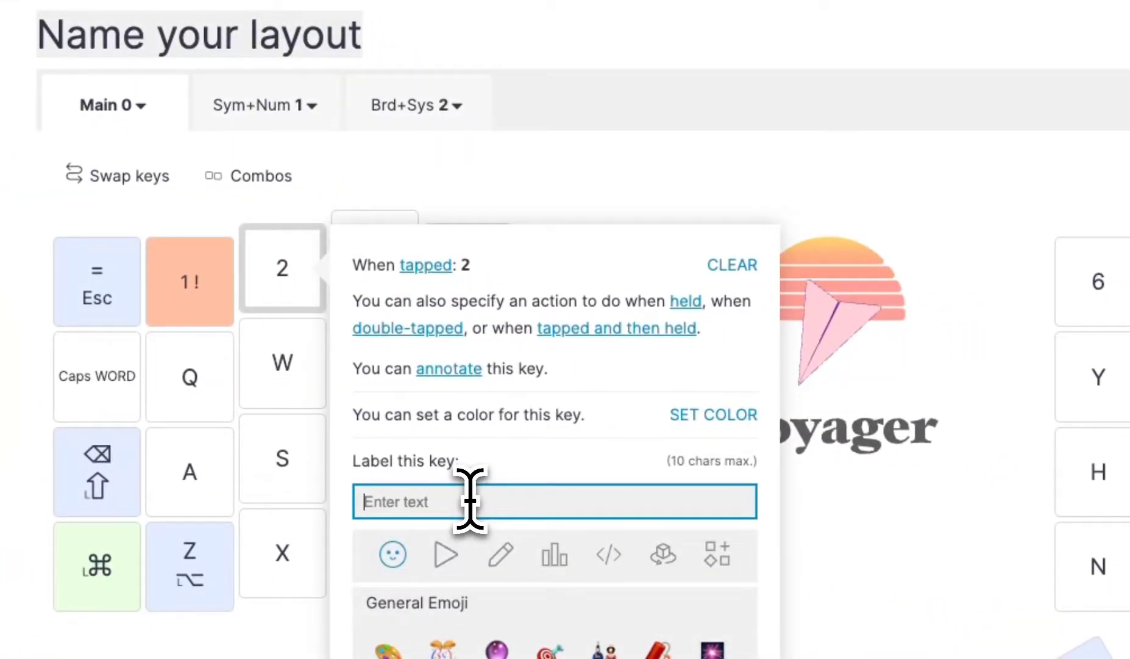
pyautogui.write('2')
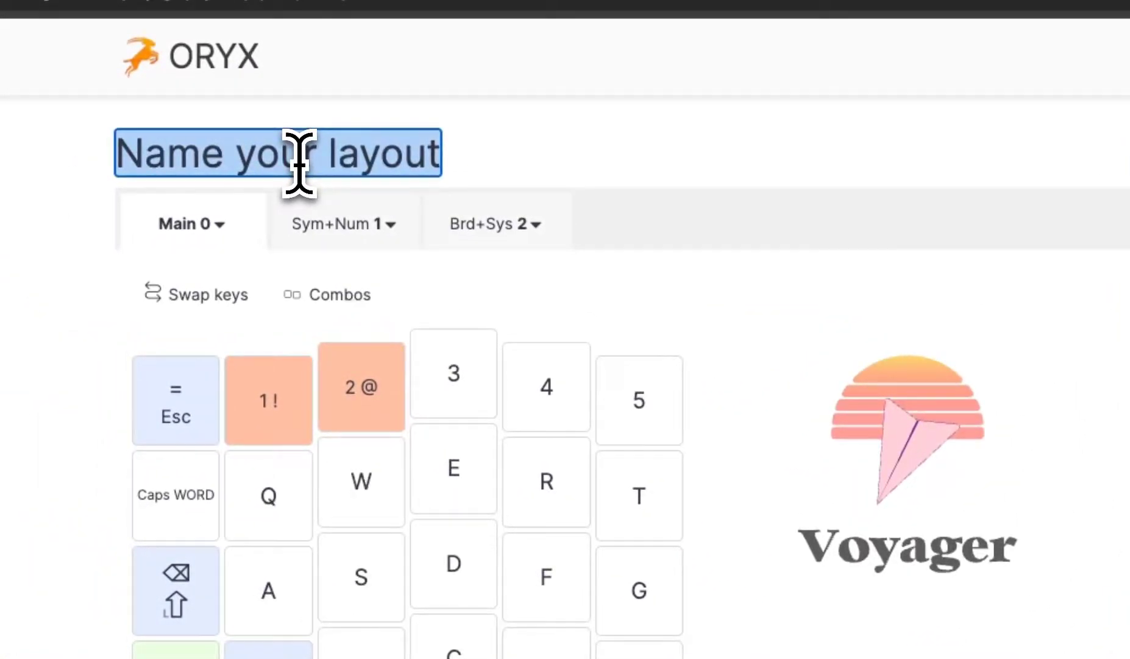
# - Compile the relabeled Voyager layout and connect to the keyboard on the flashing page
pyautogui.scroll(-3)
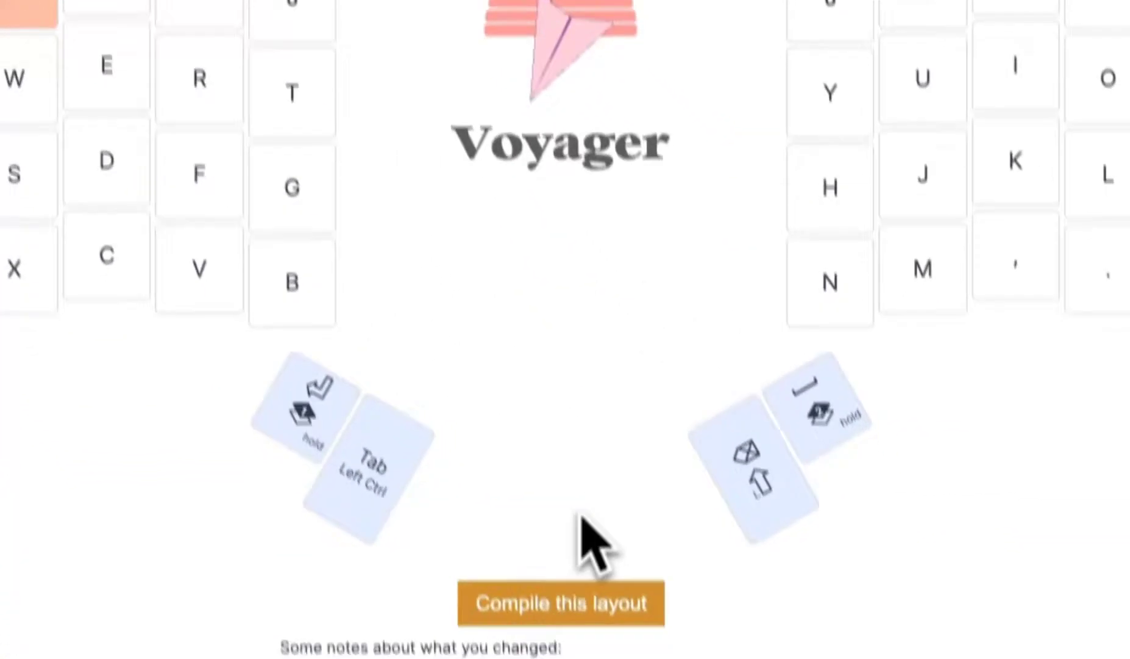
pyautogui.click(561, 603)
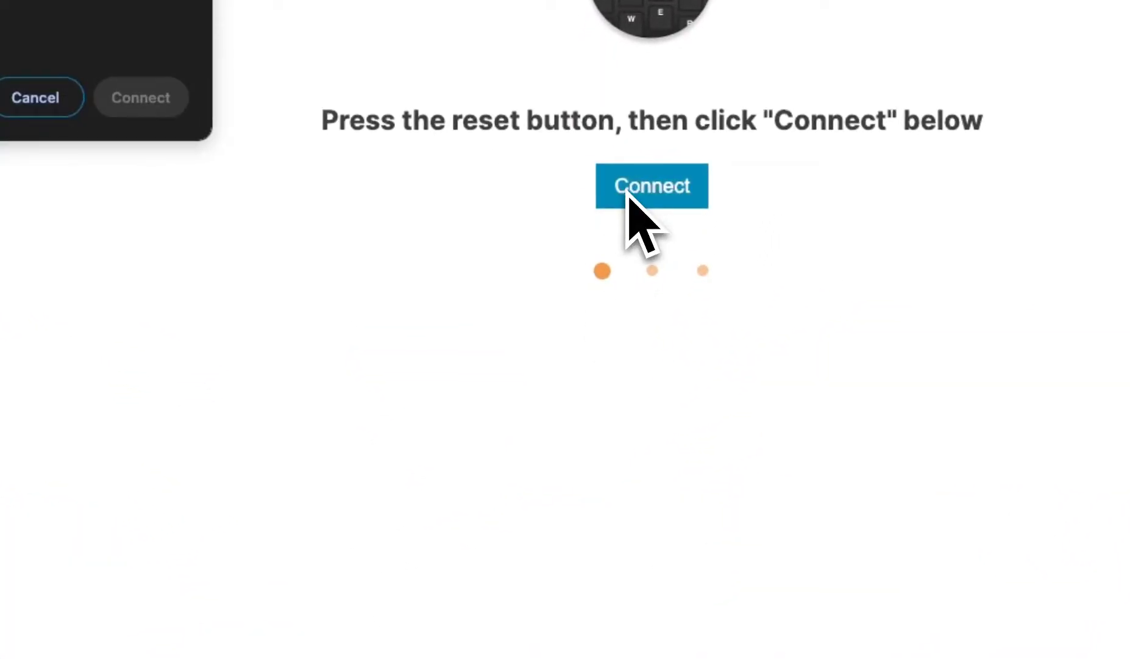
pyautogui.click(651, 185)
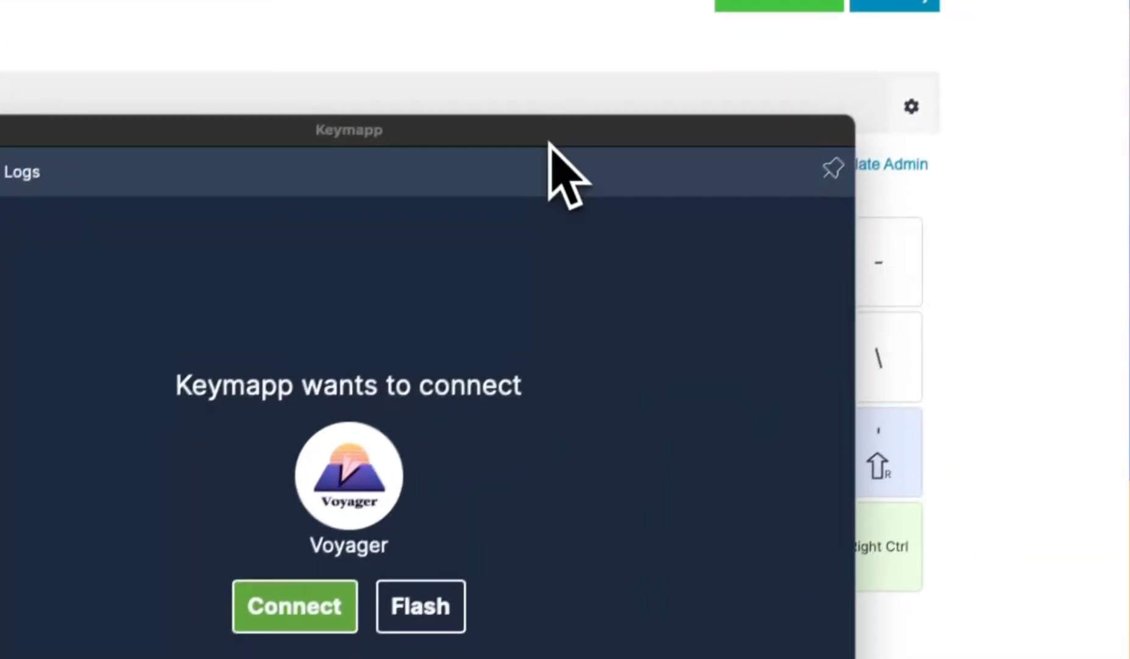
# - Connect Keymapp to the Voyager to show the demo layout with '1 !' and '2 @' keys
pyautogui.click(294, 604)
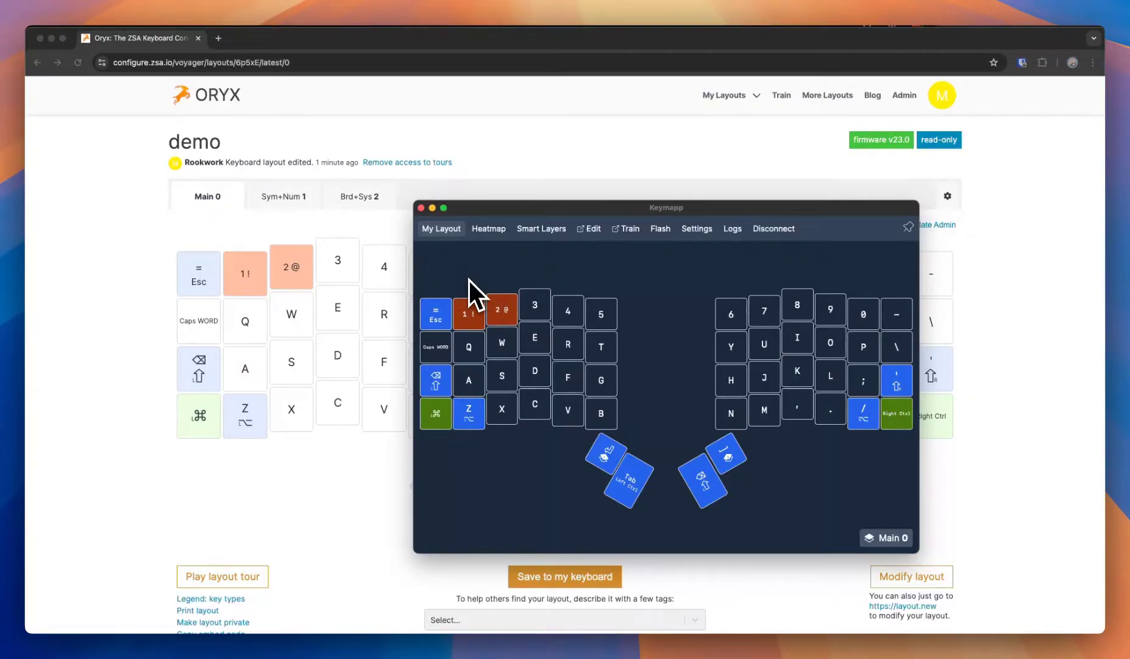
pyautogui.moveTo(490, 275)
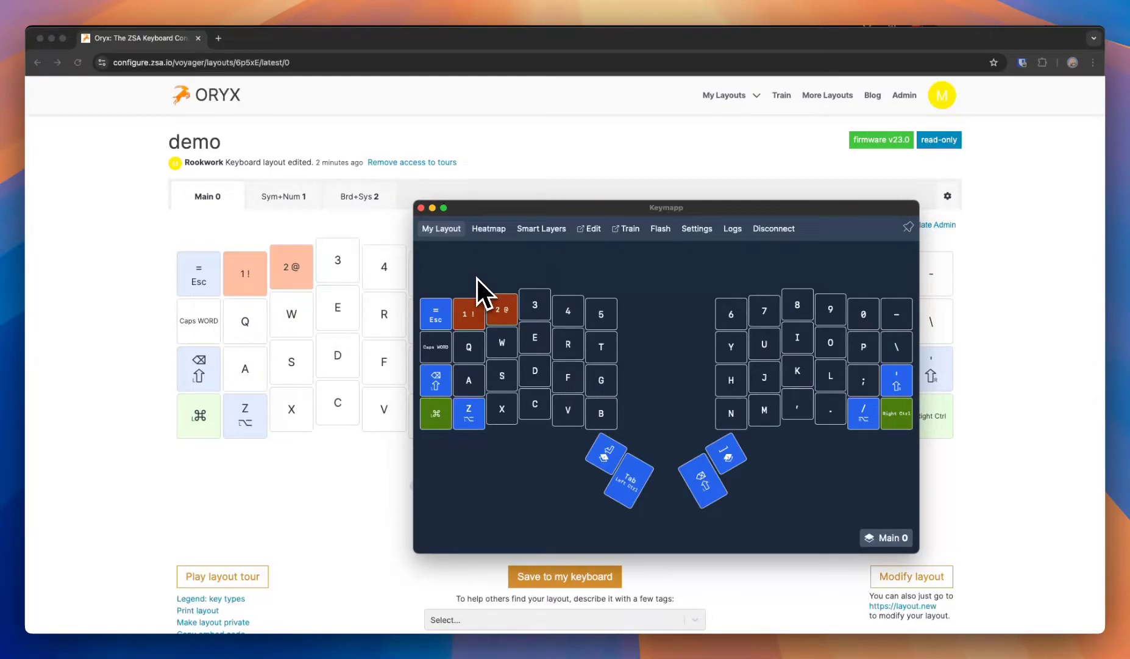
pyautogui.moveTo(472, 299)
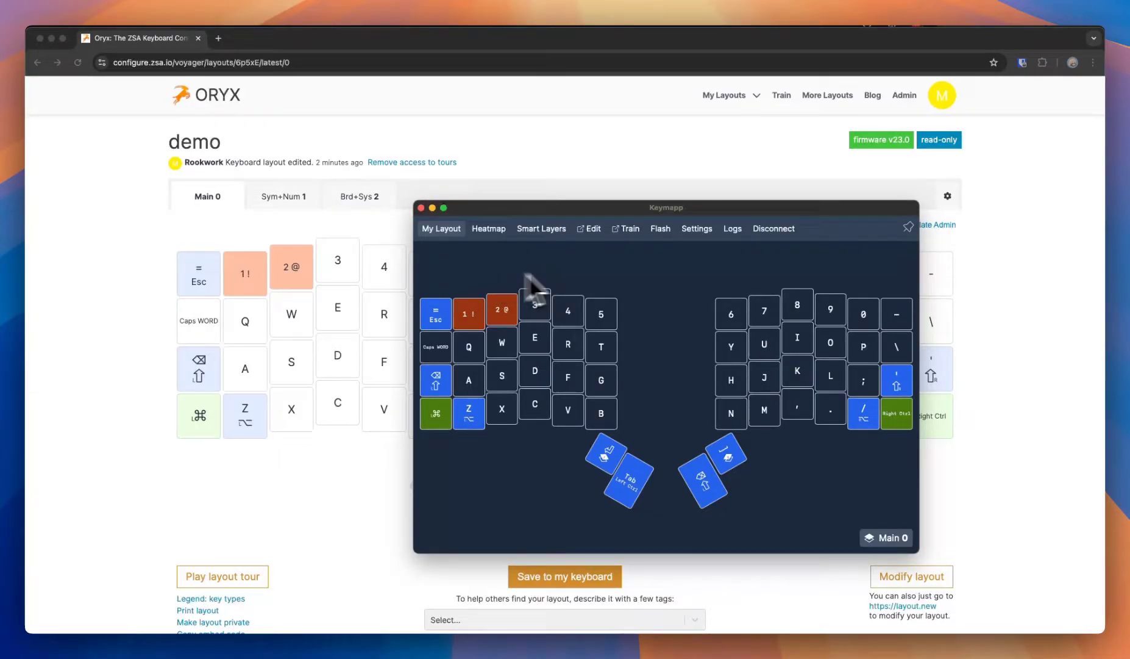
pyautogui.moveTo(676, 324)
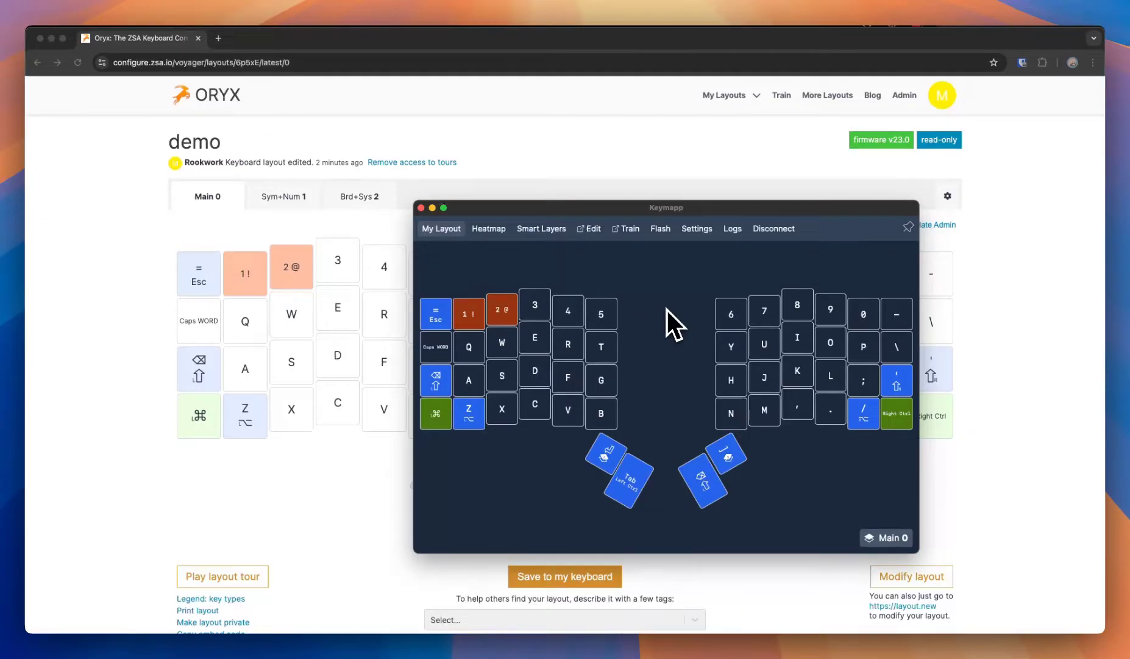
pyautogui.moveTo(673, 397)
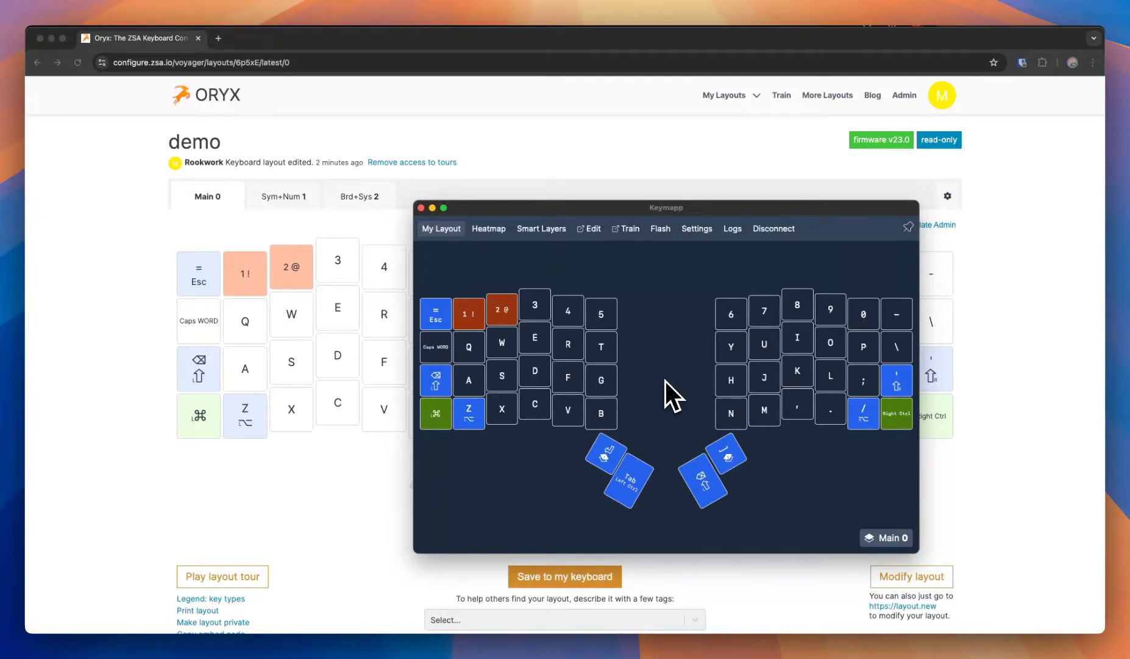